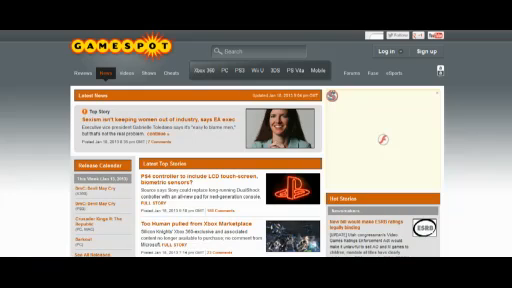
Scroll down the GameSpot homepage toward the ESRB ratings bill headline
scroll("down", 3)
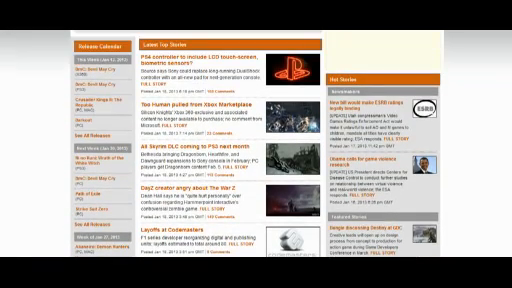
scroll("down", 3)
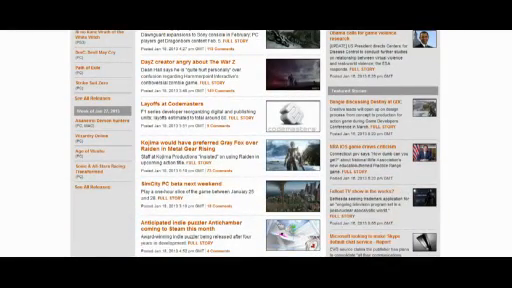
scroll("down", 3)
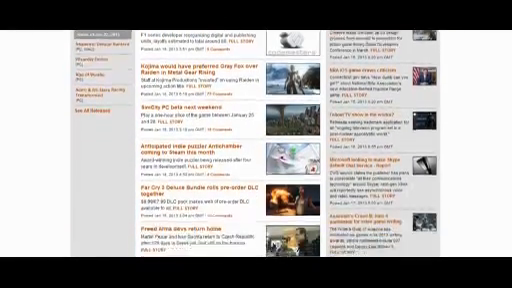
scroll("down", 3)
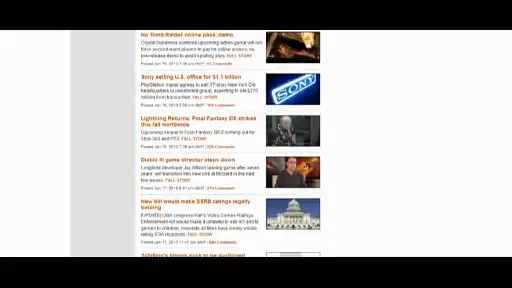
scroll("down", 3)
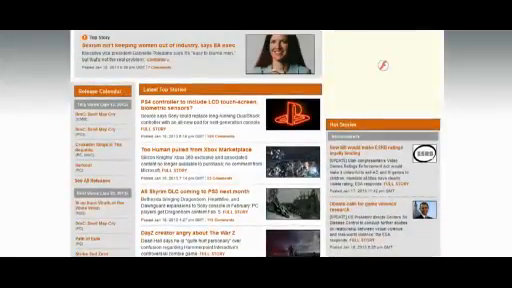
scroll("down", 3)
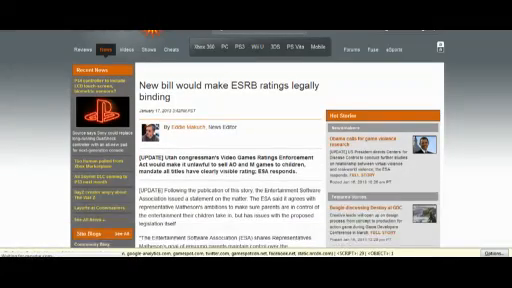
scroll("down", 3)
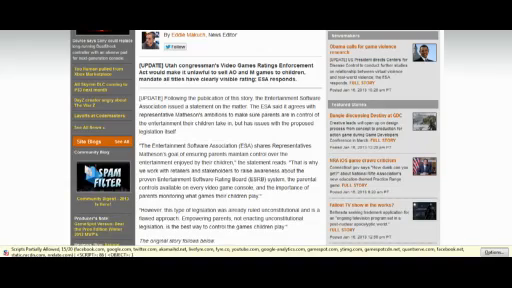
scroll("down", 3)
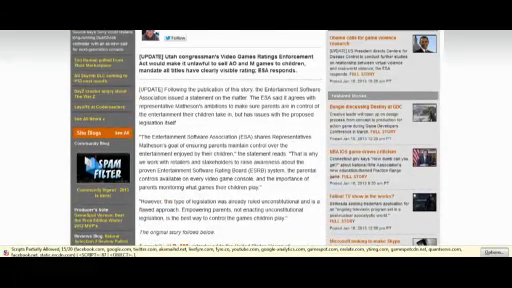
scroll("down", 3)
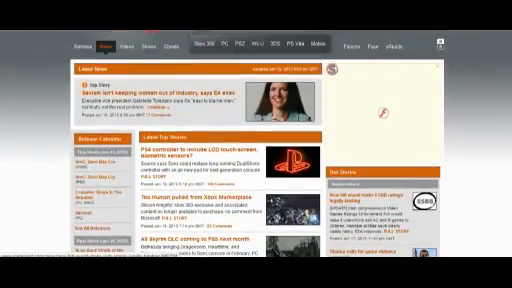
scroll("down", 3)
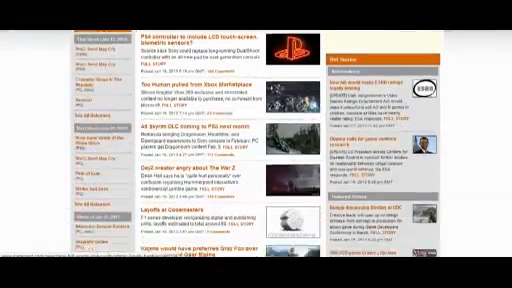
scroll("down", 3)
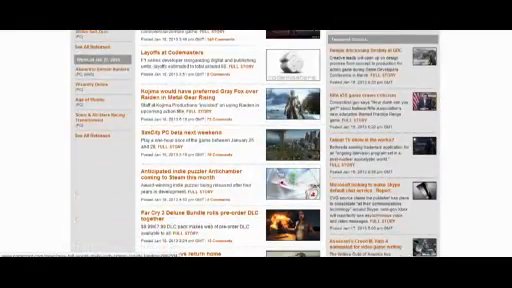
scroll("down", 3)
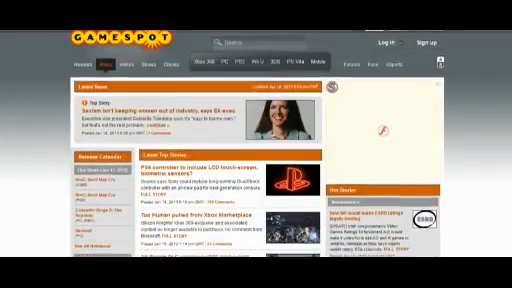
scroll("down", 3)
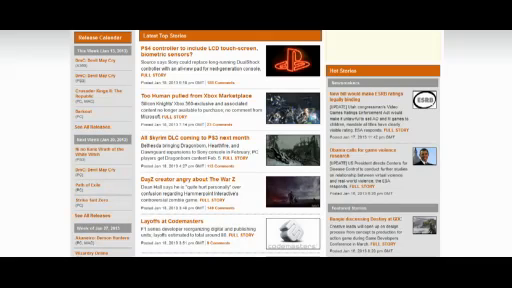
left_click(511, 287)
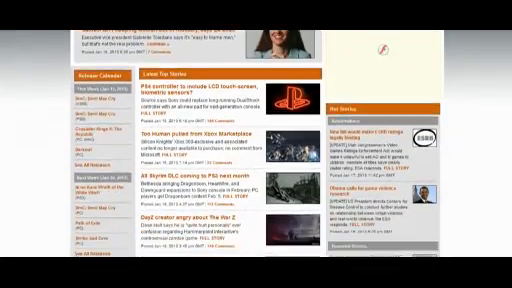
scroll("down", 3)
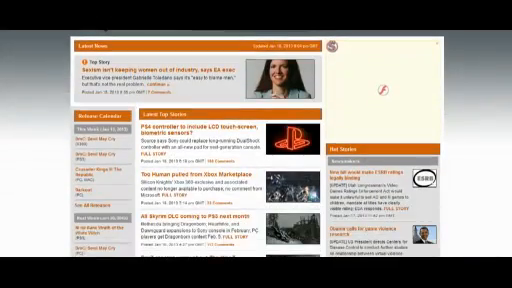
scroll("down", 3)
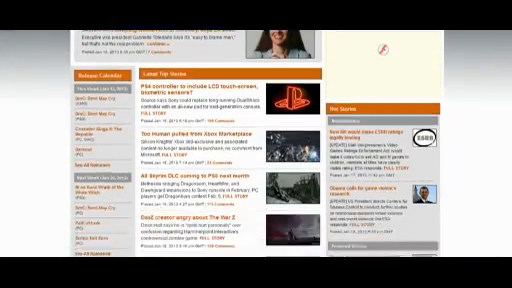
scroll("down", 3)
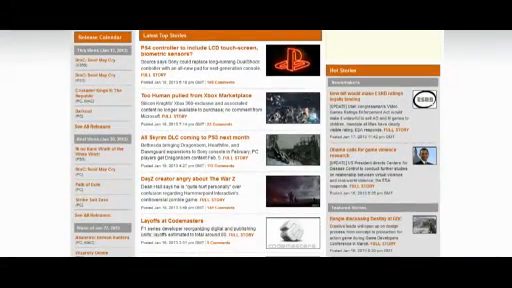